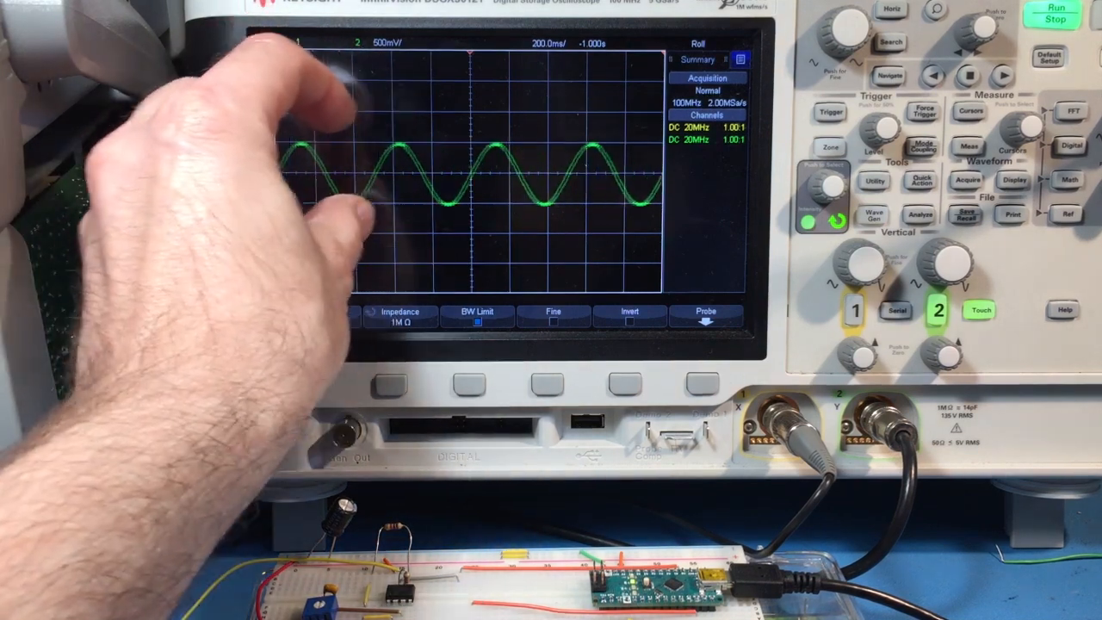
Step: Scale the analogRead(0) value by 0.00488 to volts, upload, and view the flat trace near 2.5 V
click(854, 310)
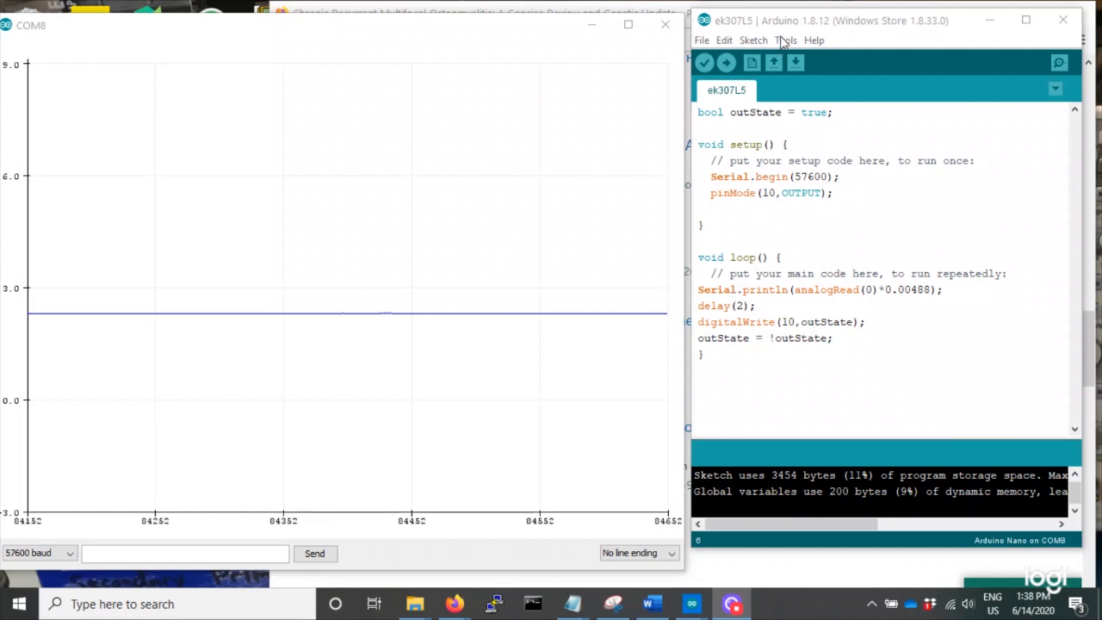
click(785, 40)
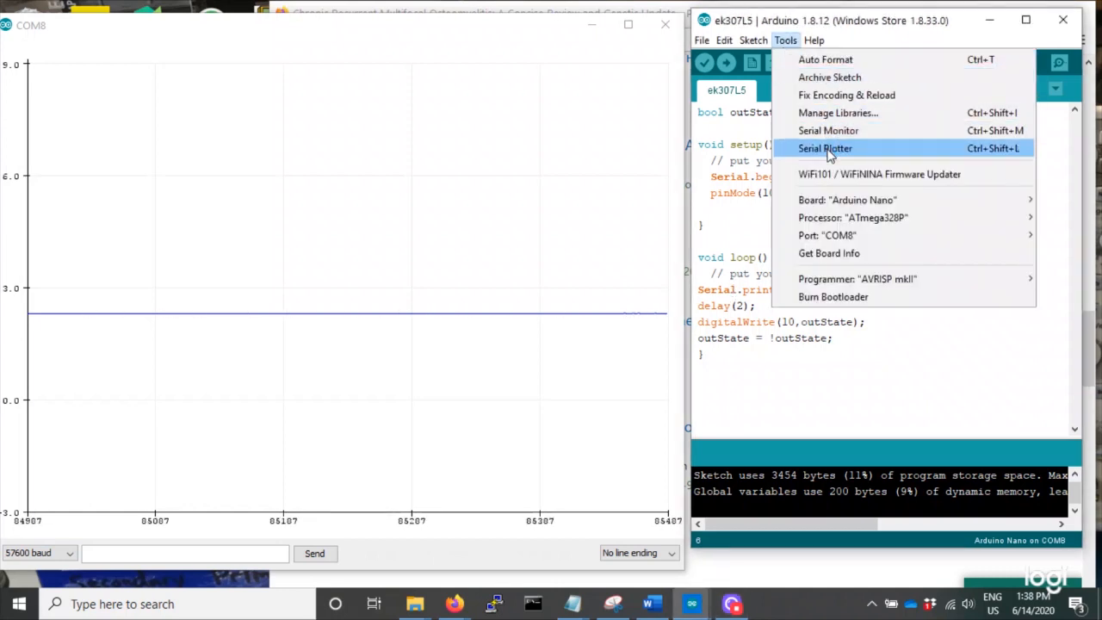
mouse_move(430, 27)
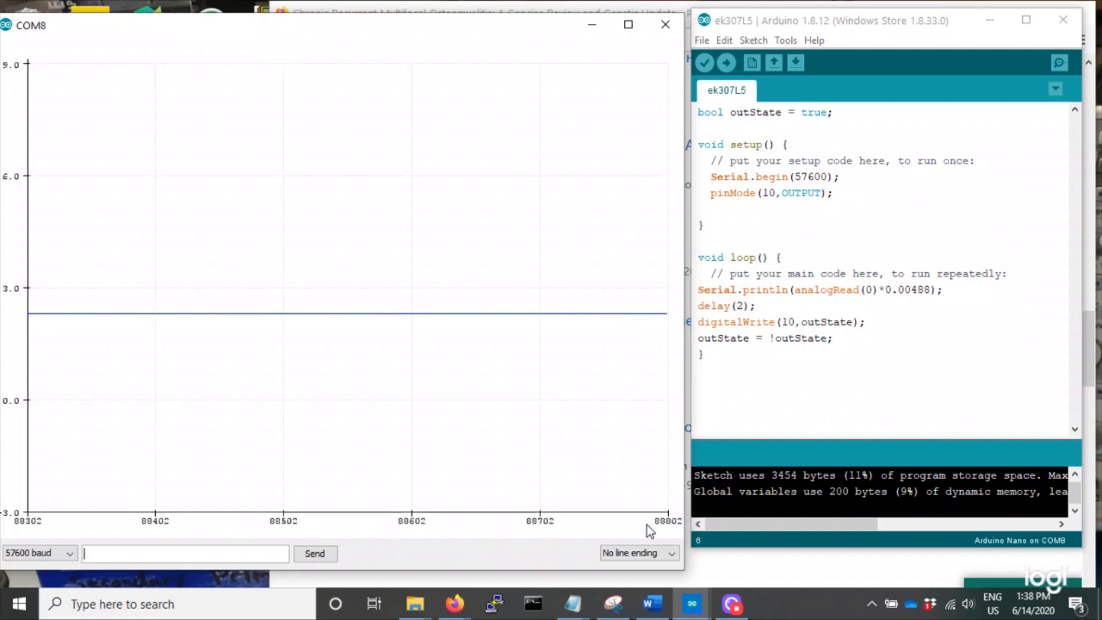
mouse_move(181, 396)
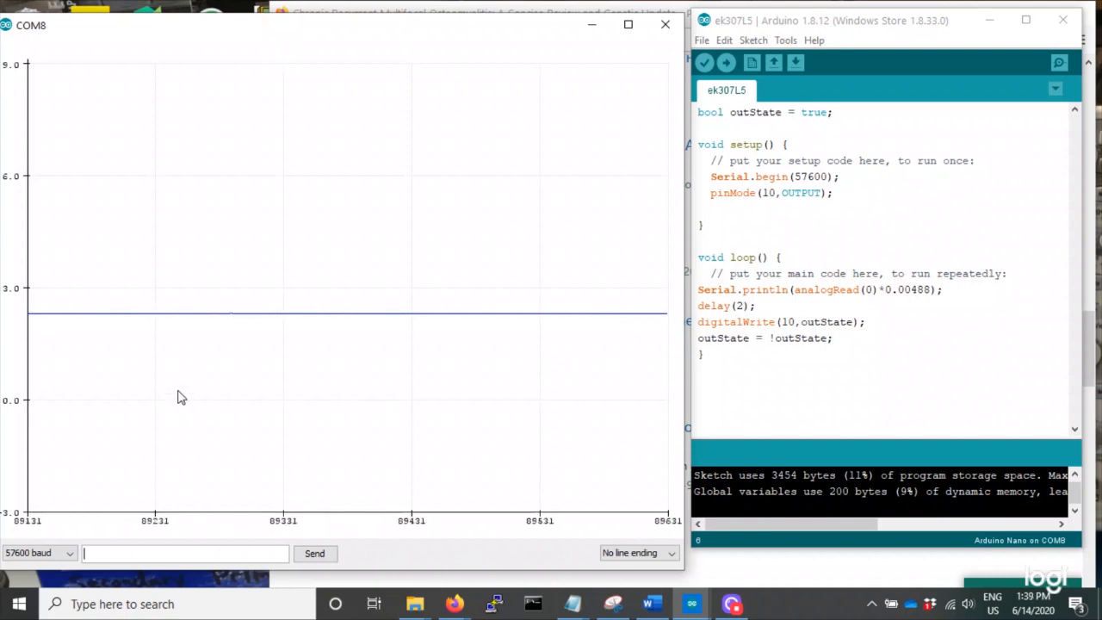
mouse_move(43, 348)
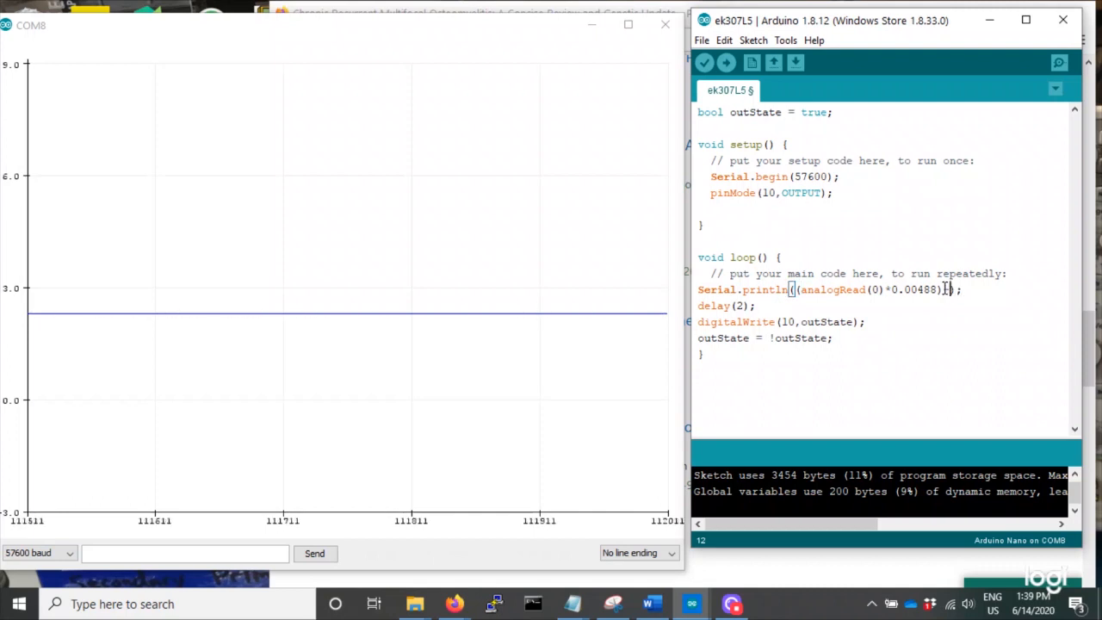
Step: Subtract the 2.25 V DC offset in Serial.println and upload so the trace sits at 0 V
text(2.25)
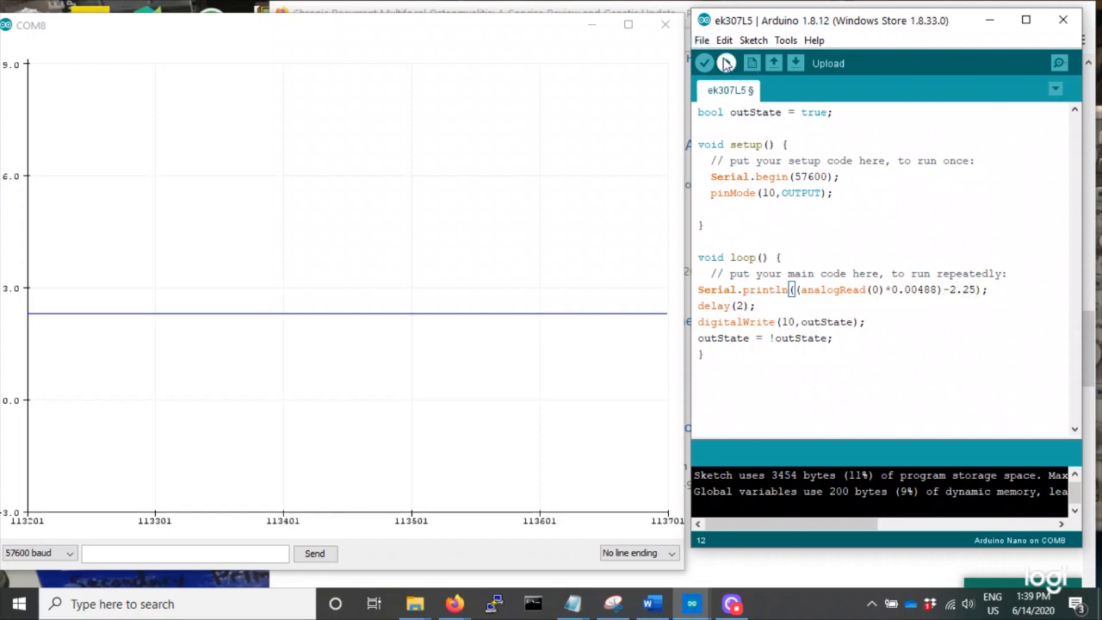
click(727, 62)
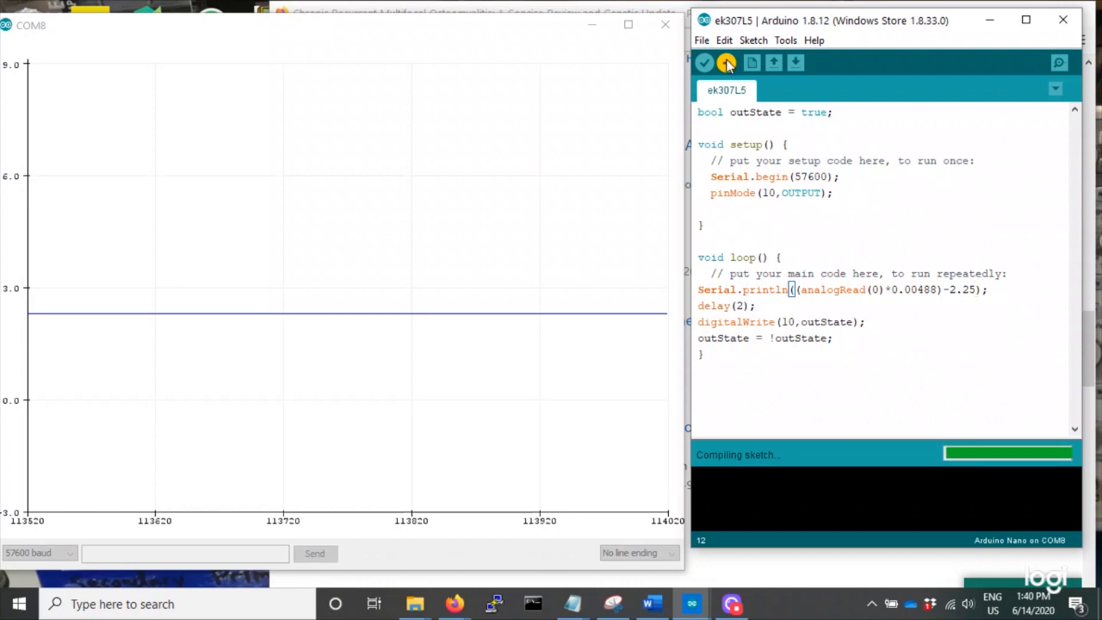
click(726, 62)
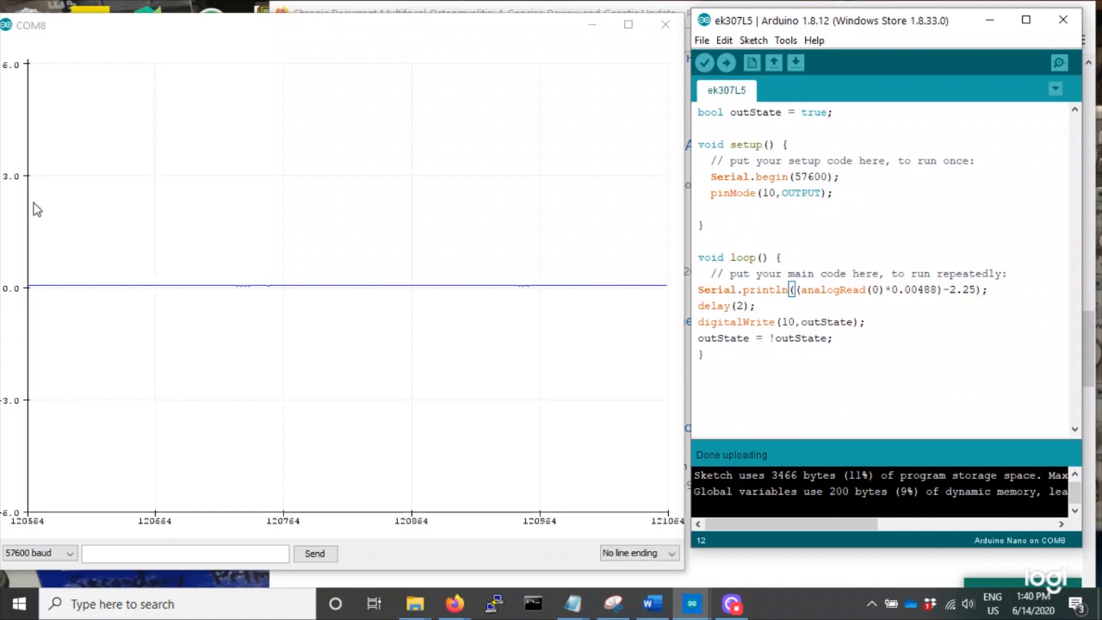
mouse_move(96, 117)
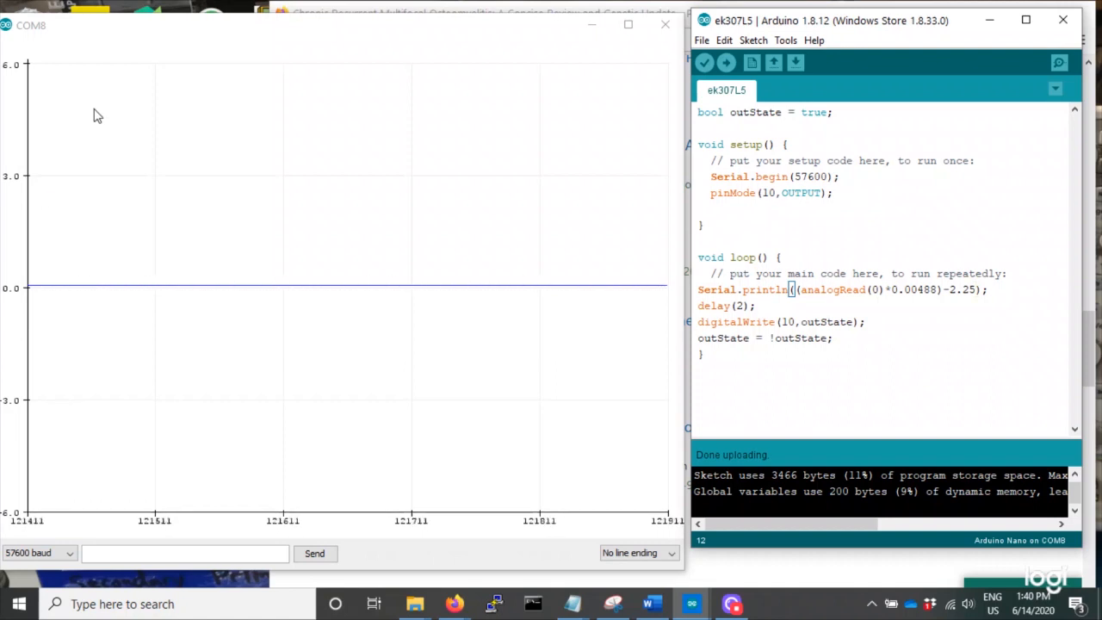